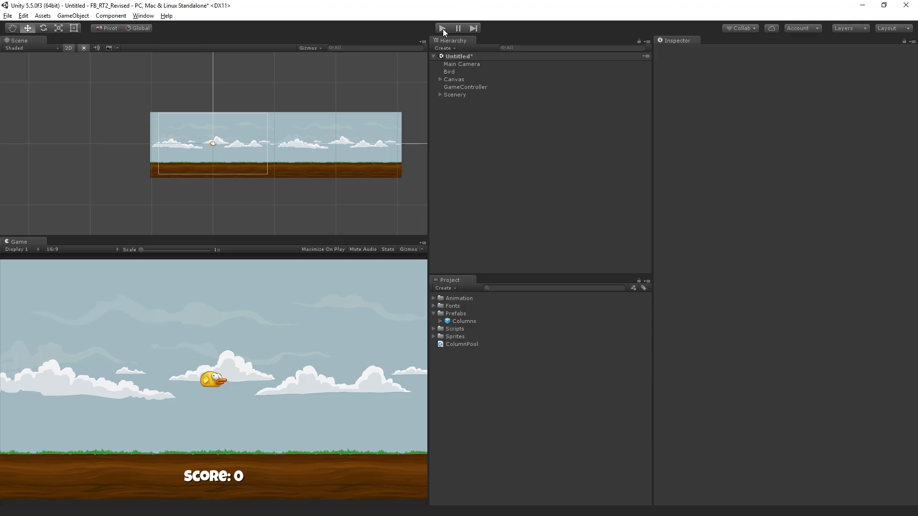
Play the Flappy Bird game through the columns until the bird crashes at score 7.
left_click(442, 28)
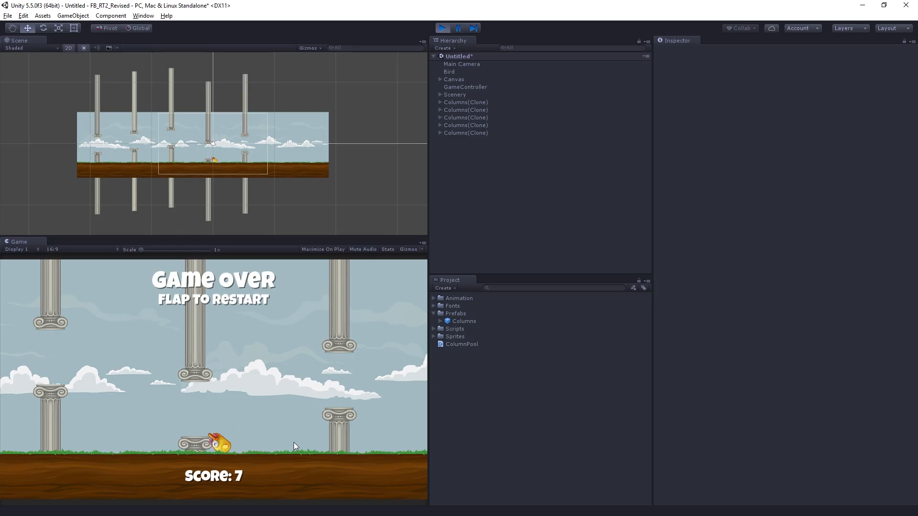
mouse_move(255, 458)
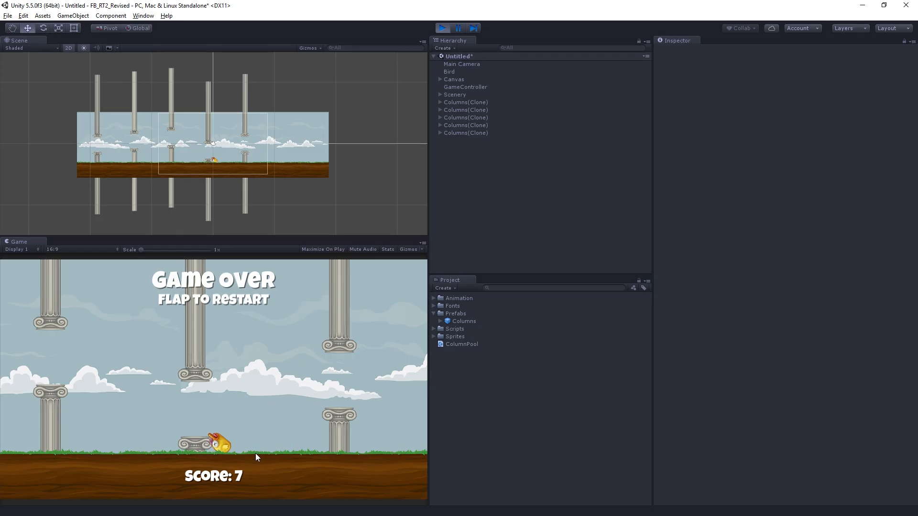
mouse_move(270, 357)
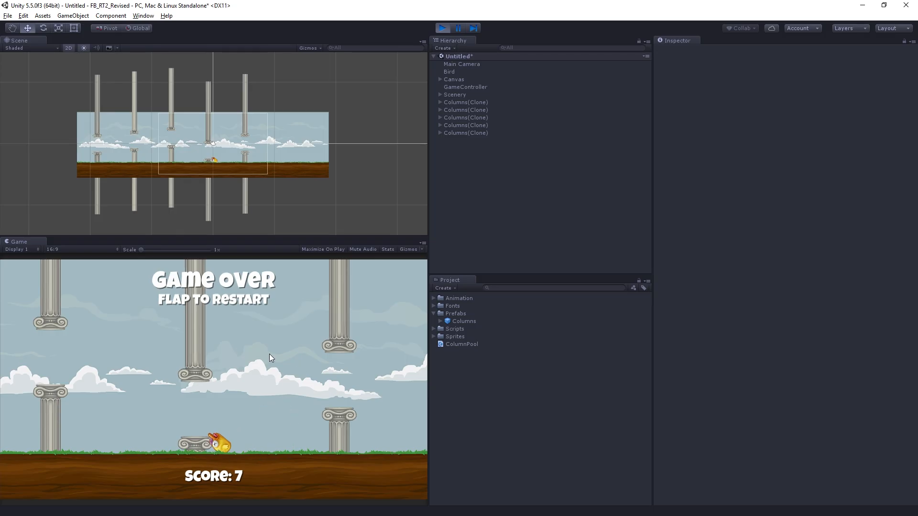
Flap to restart the game and play until the bird crashes at score 1.
left_click(272, 357)
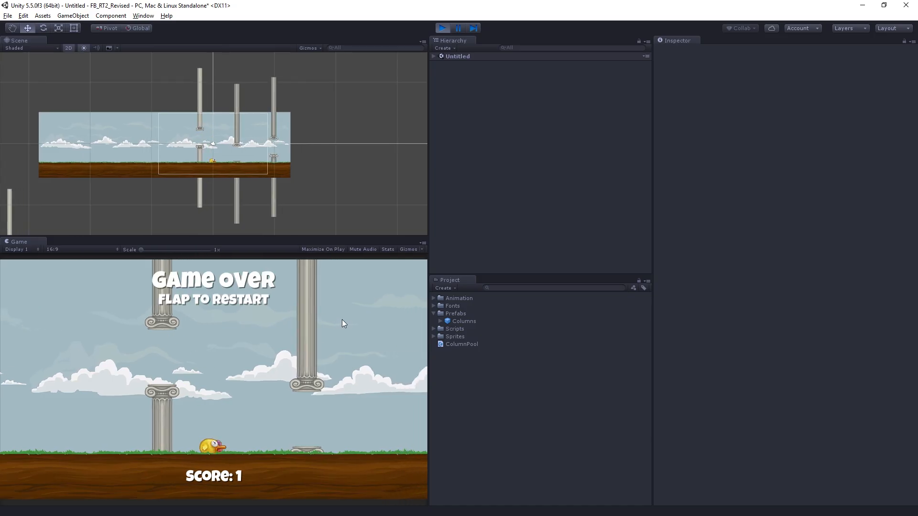
mouse_move(389, 285)
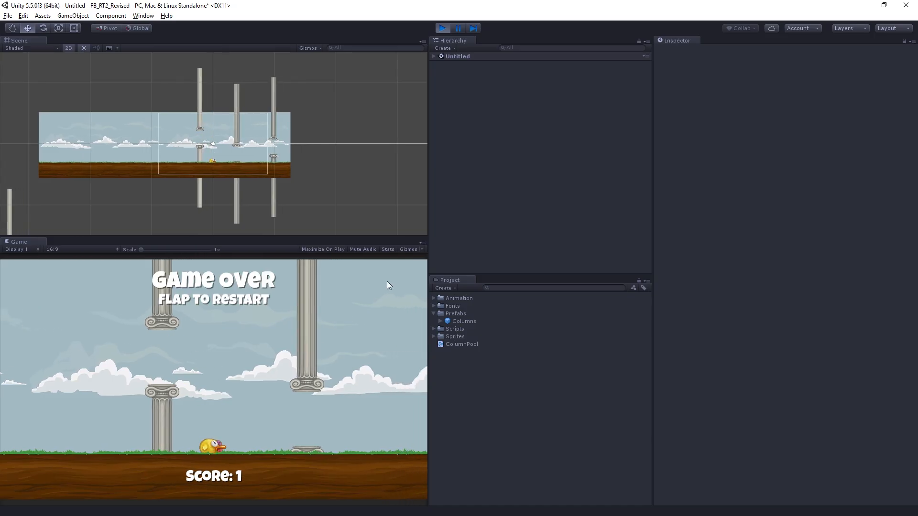
mouse_move(67, 174)
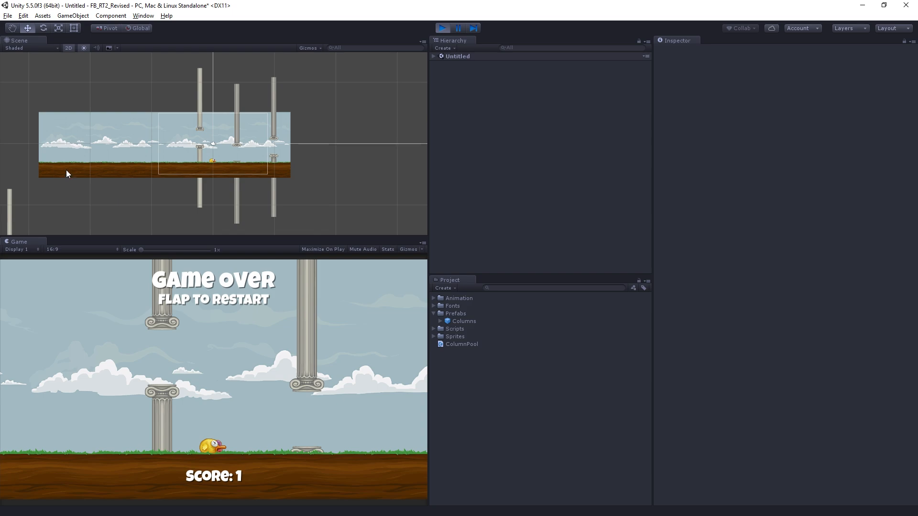
mouse_move(373, 144)
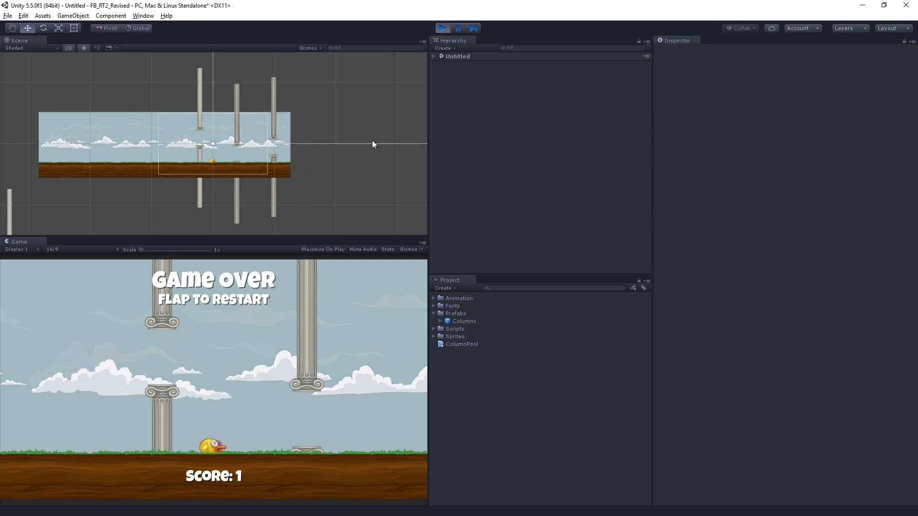
mouse_move(247, 111)
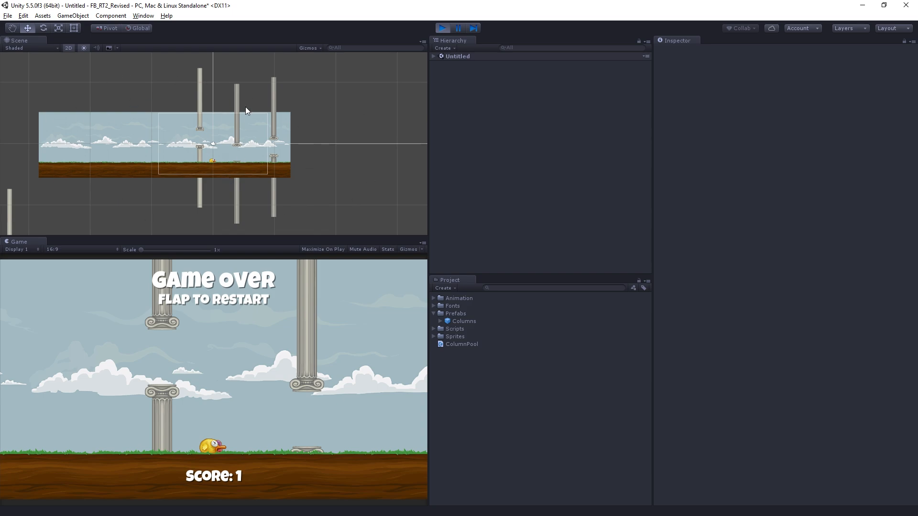
mouse_move(292, 190)
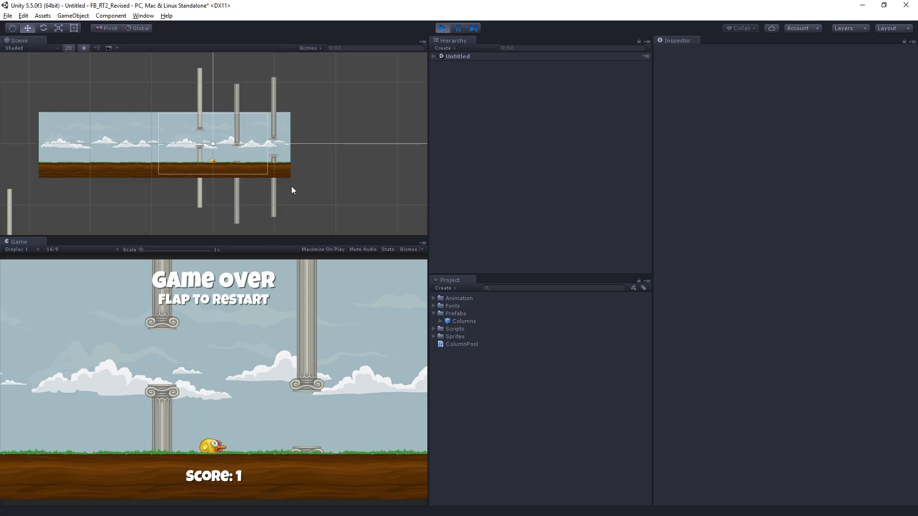
mouse_move(477, 190)
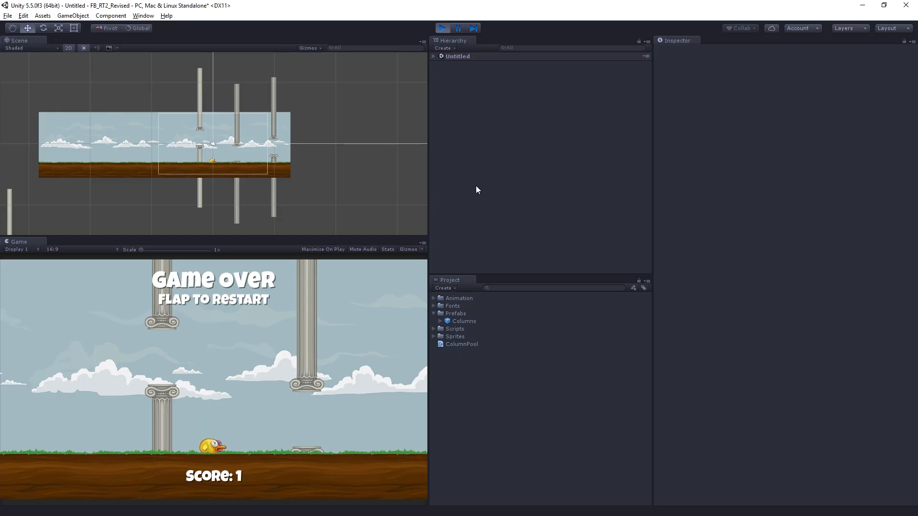
mouse_move(496, 185)
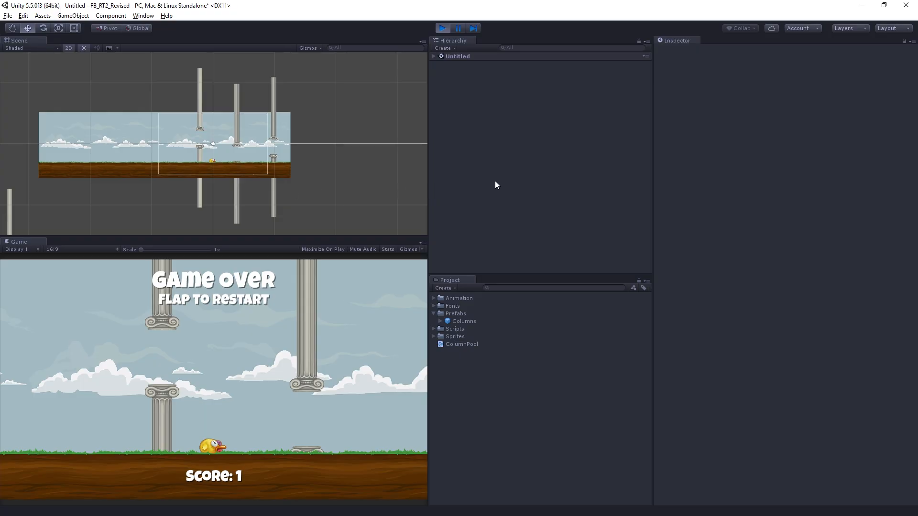
mouse_move(502, 177)
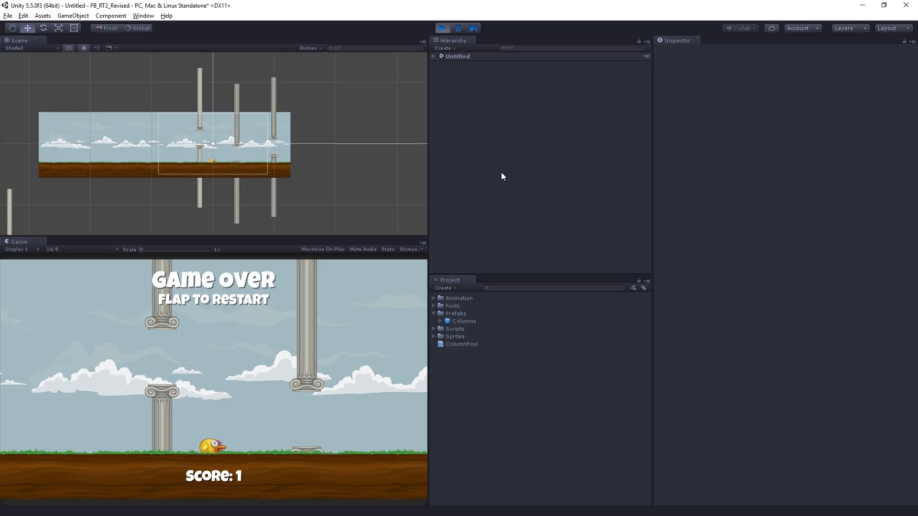
mouse_move(513, 173)
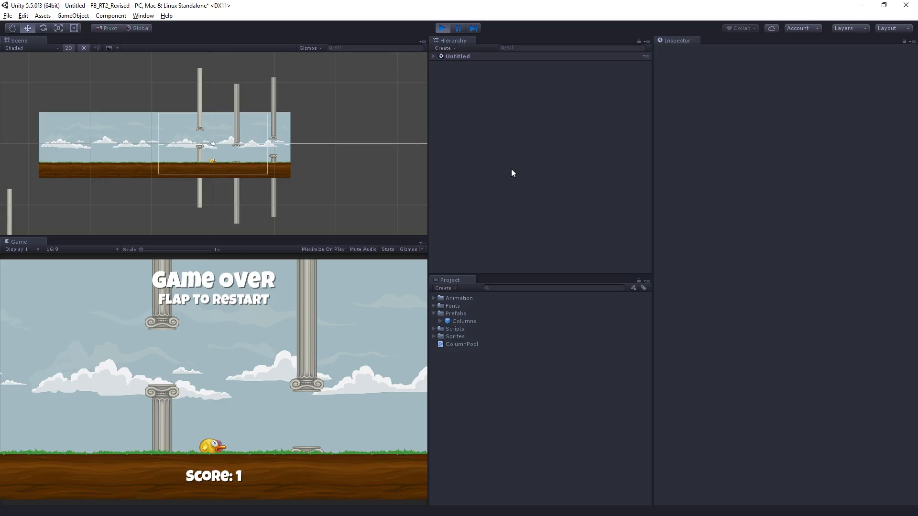
mouse_move(515, 163)
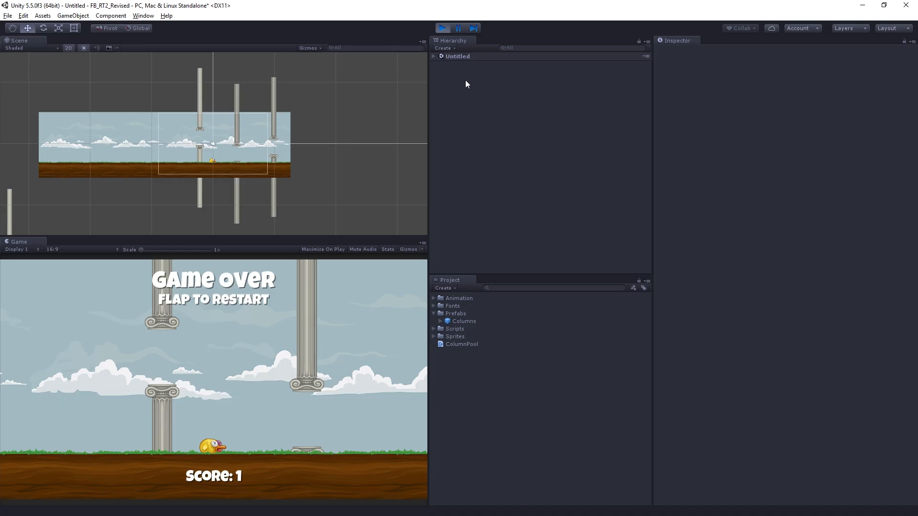
Exit Play mode, returning the Flappy Bird scene to edit state with score 0.
left_click(442, 27)
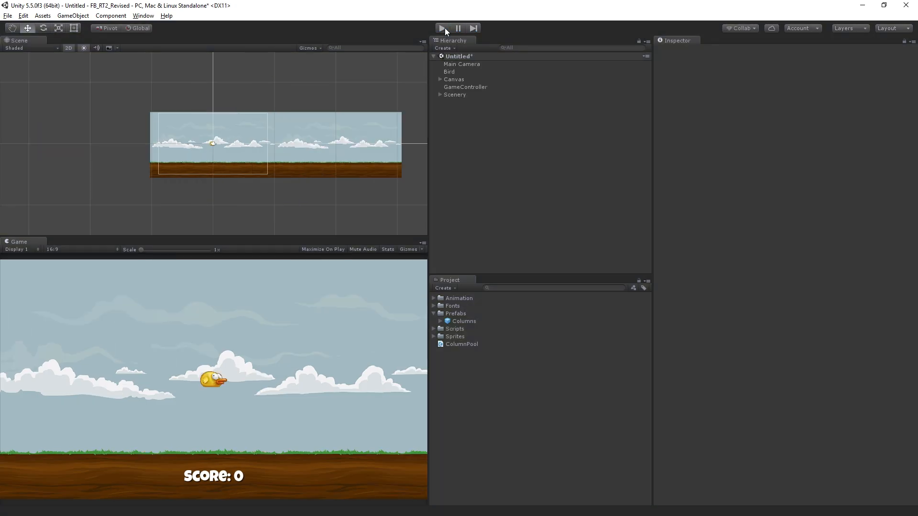
mouse_move(632, 269)
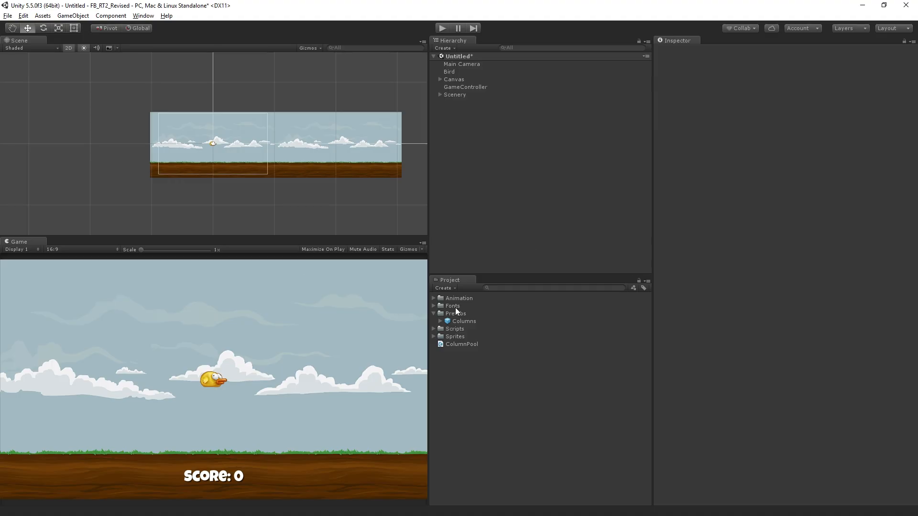
mouse_move(565, 282)
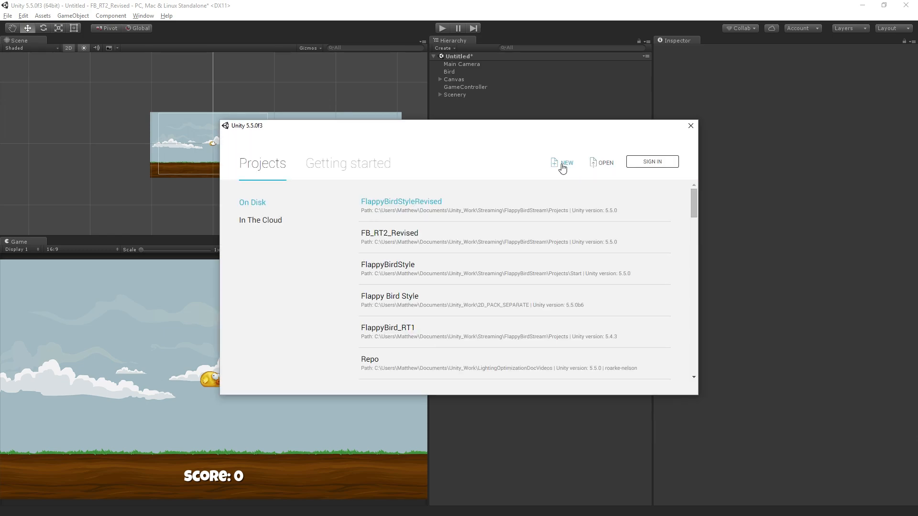
Create a new 2D project named FlappyBirdLive.
left_click(567, 162)
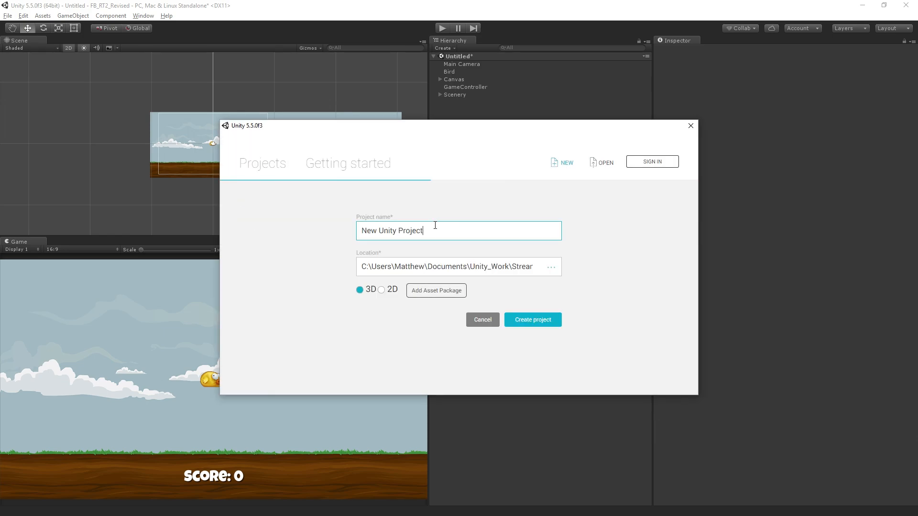
left_click(381, 290)
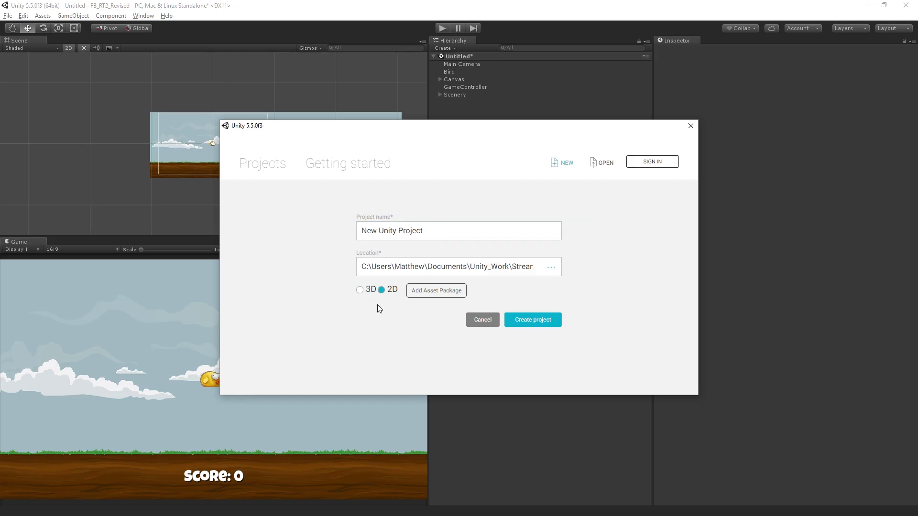
triple_click(410, 230)
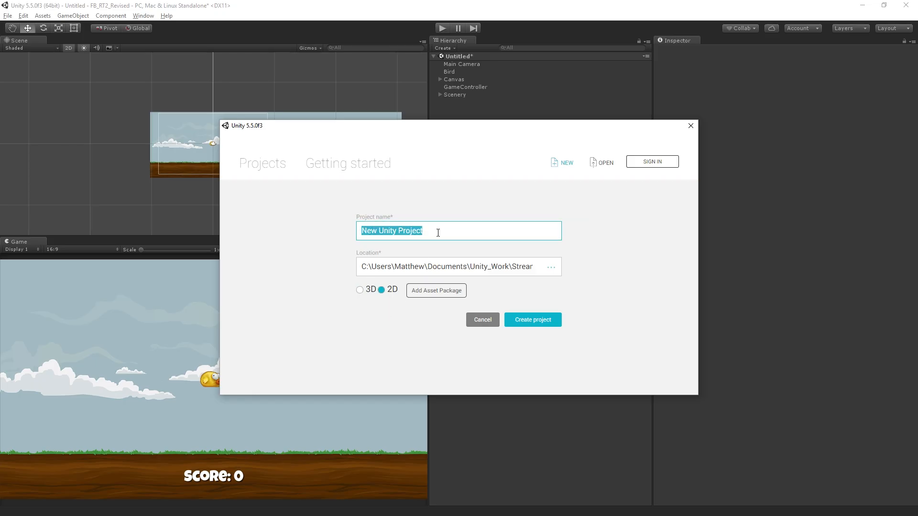
type("FlappyBir")
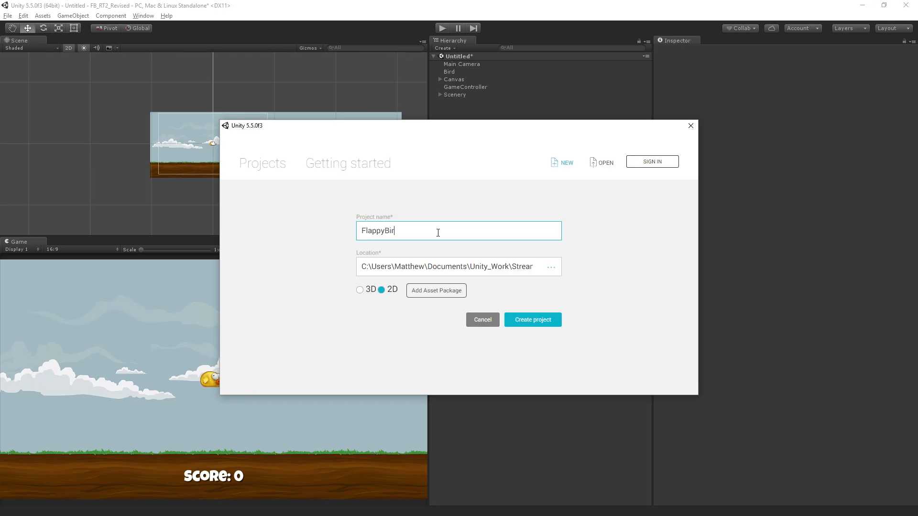
type("dLive")
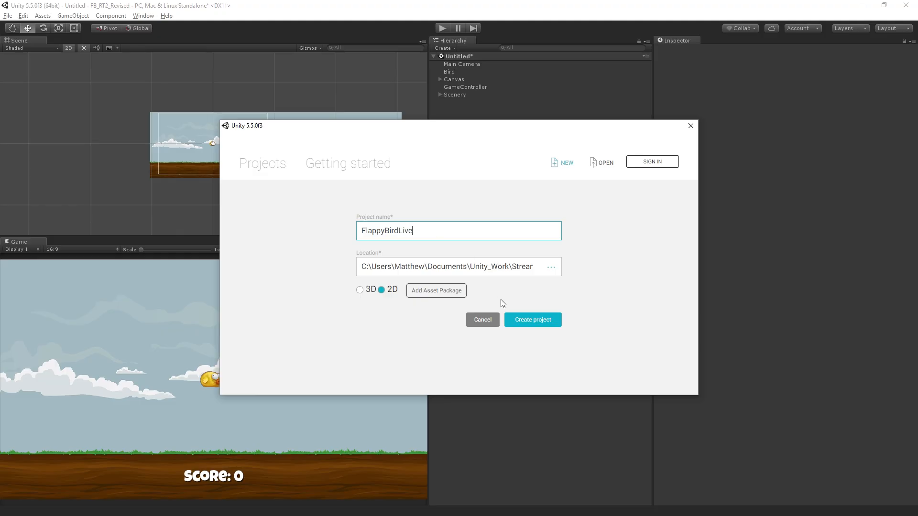
left_click(482, 320)
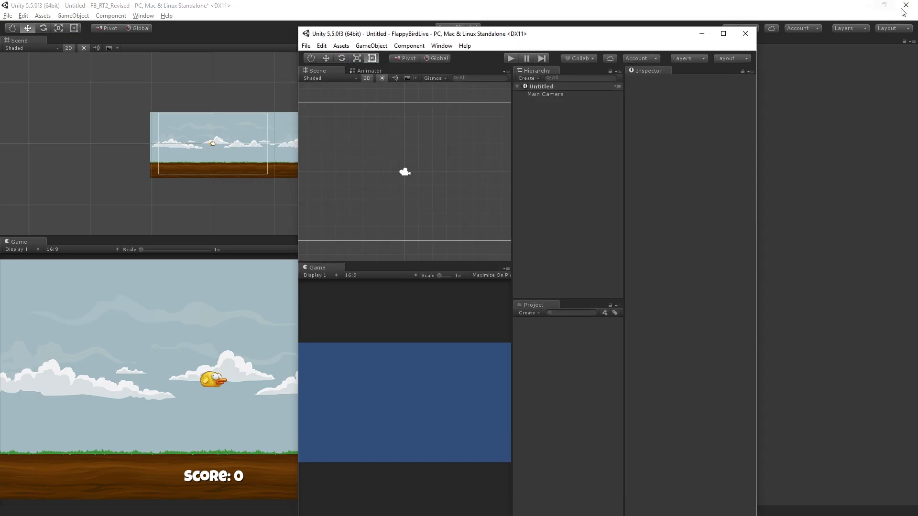
Close the old Flappy Bird editor without saving its scene and maximize the new window.
left_click(746, 34)
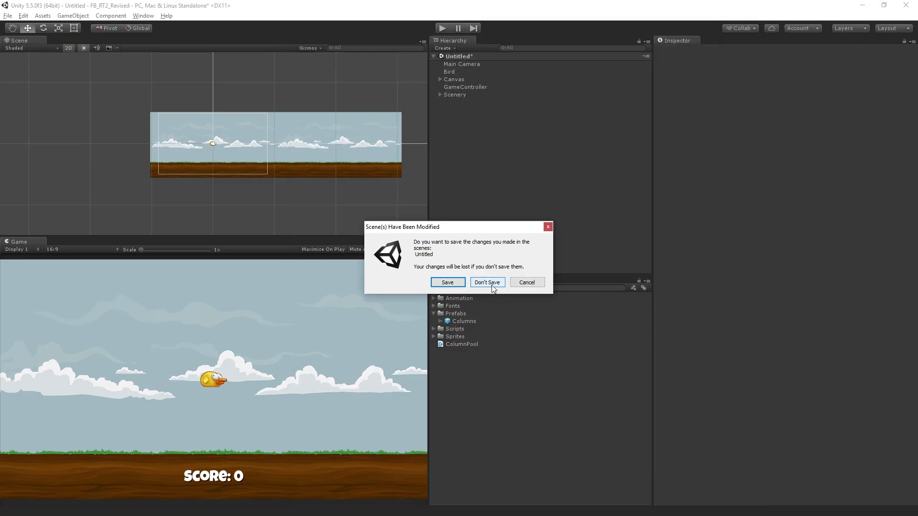
left_click(487, 282)
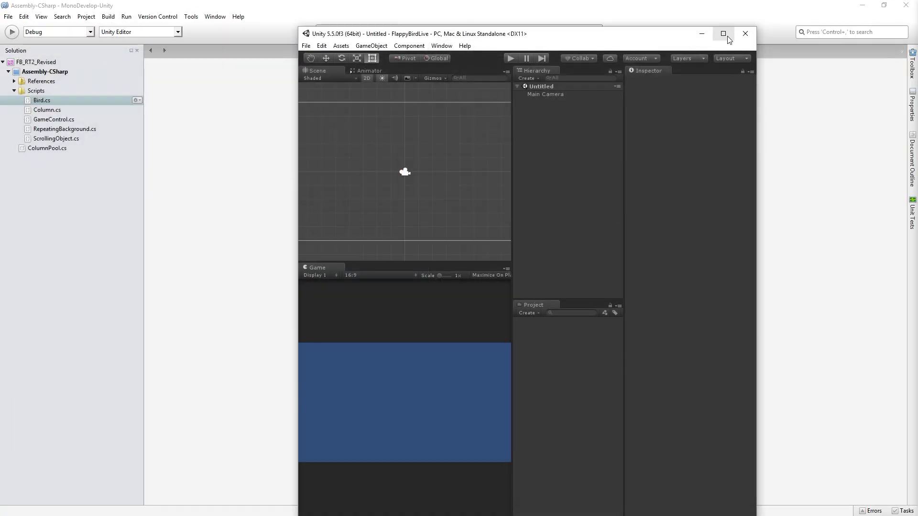
left_click(723, 34)
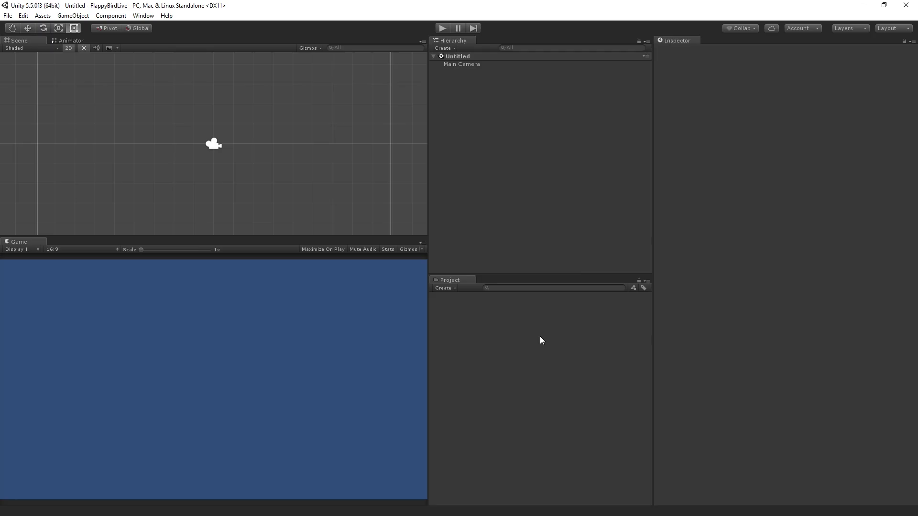
mouse_move(553, 344)
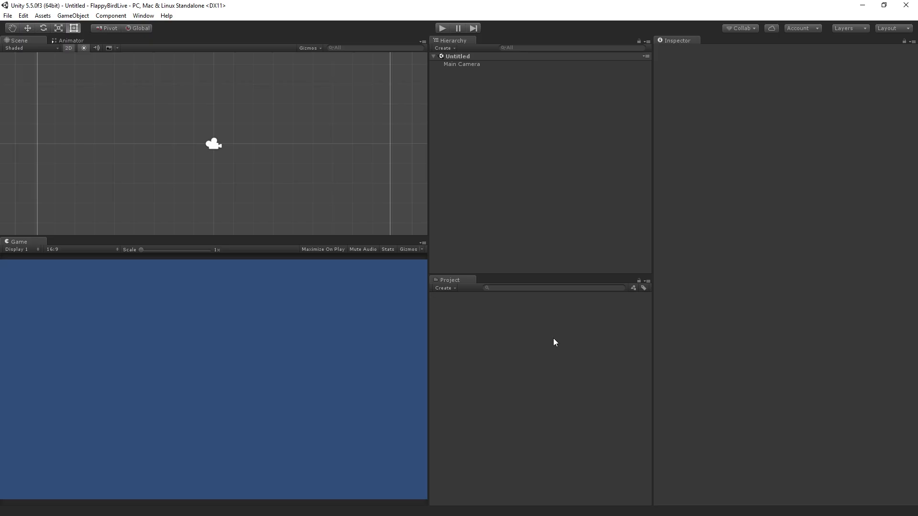
mouse_move(881, 352)
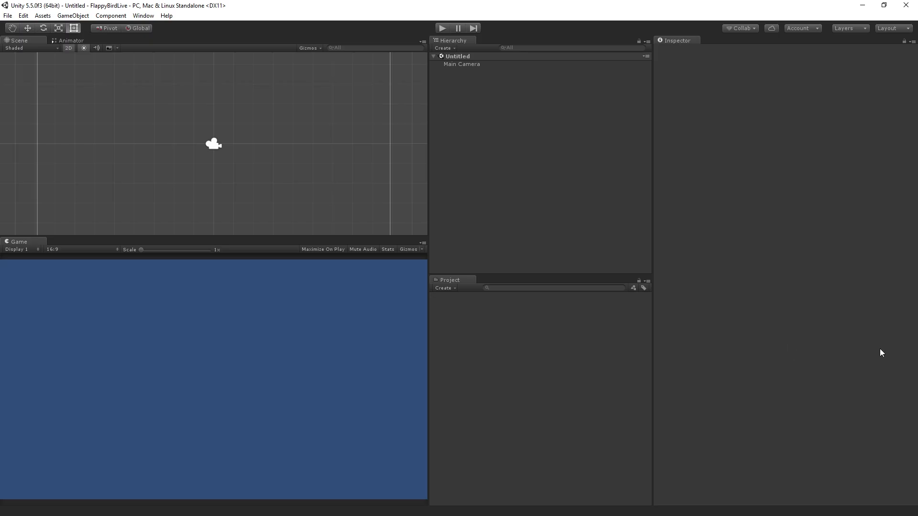